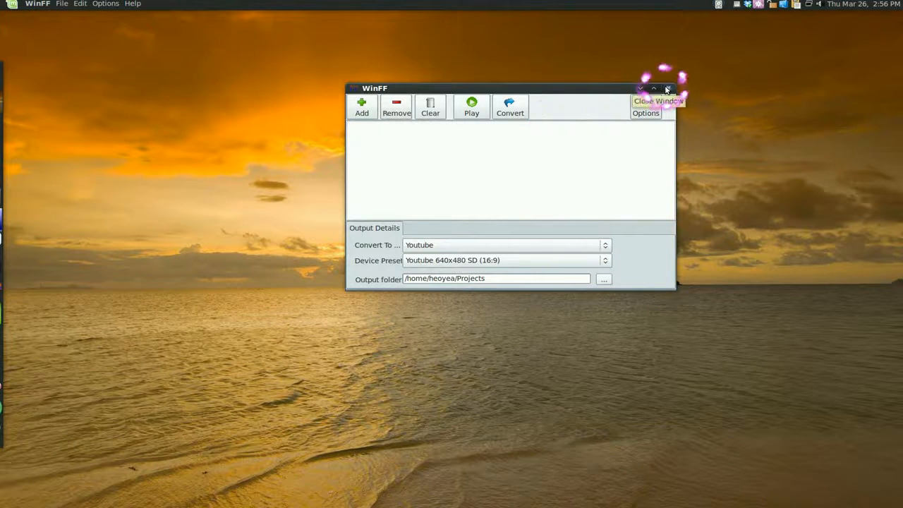
- Close the WinFF converter window
left_click(667, 88)
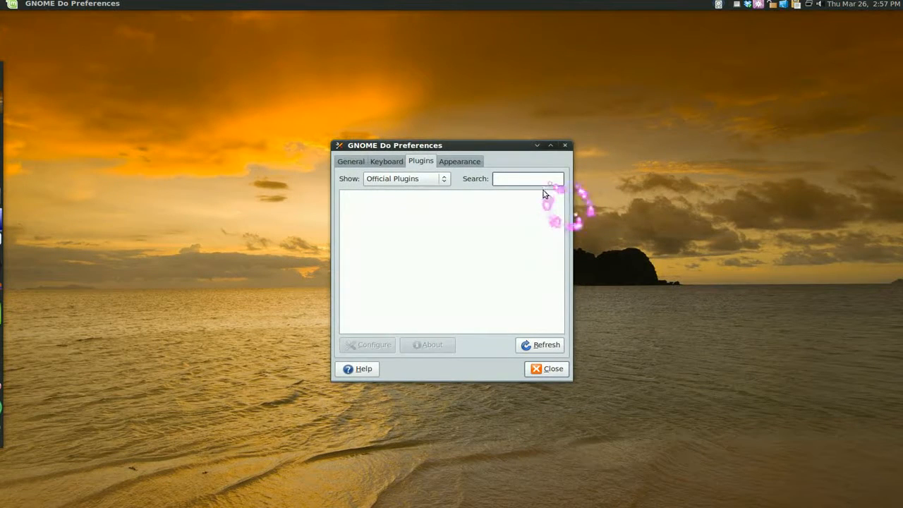
- Set the theme to Docky on the Appearance tab and close Preferences
left_click(351, 161)
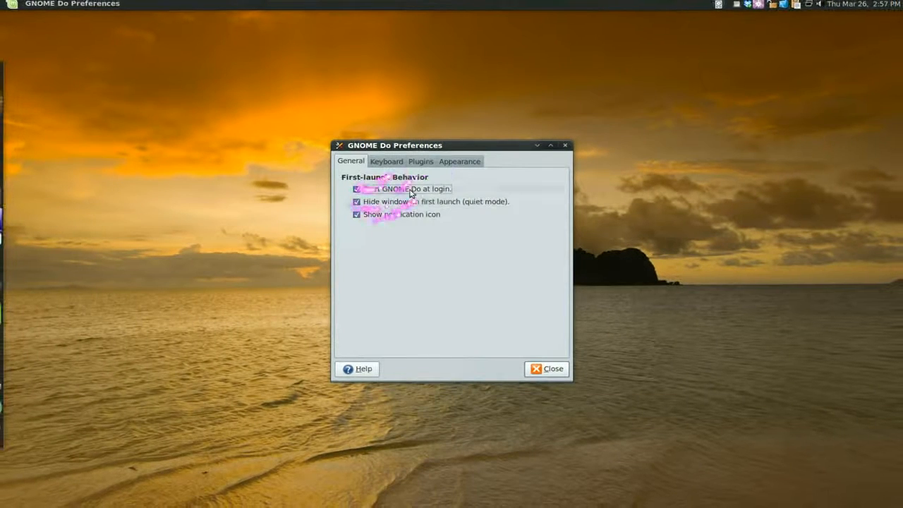
left_click(459, 161)
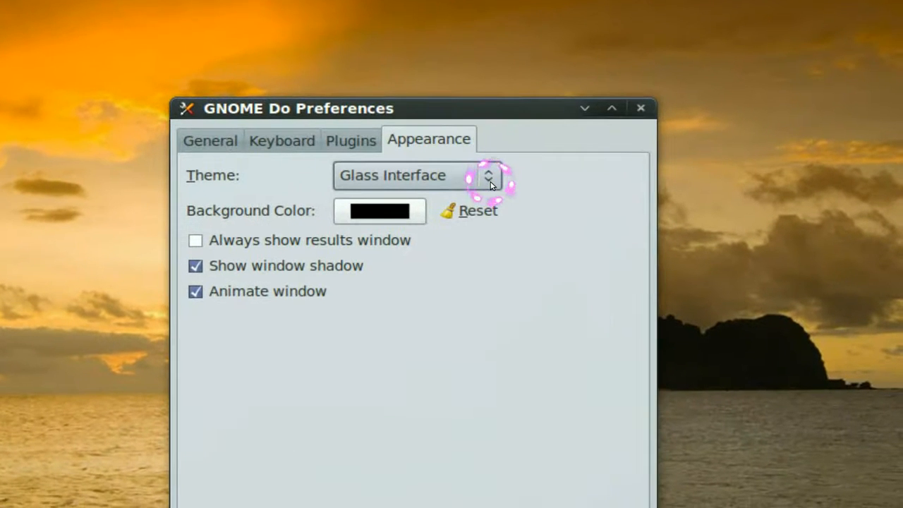
left_click(488, 175)
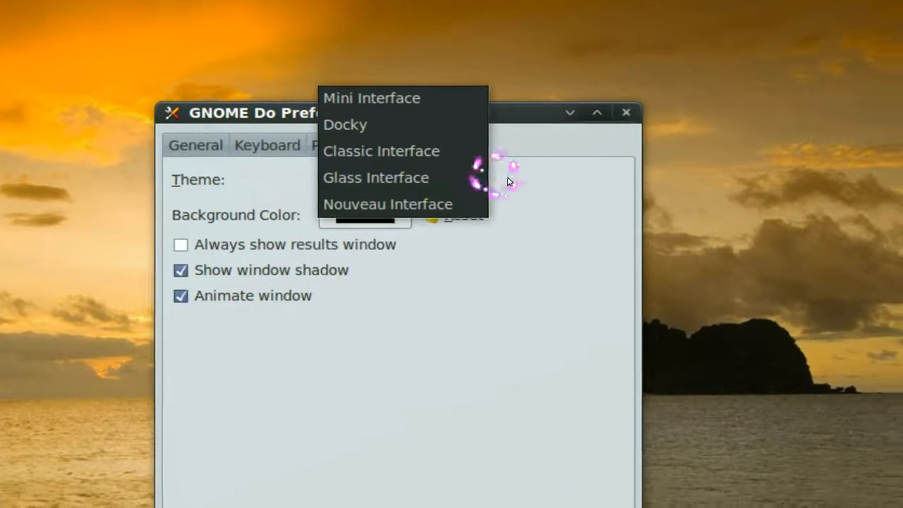
left_click(375, 177)
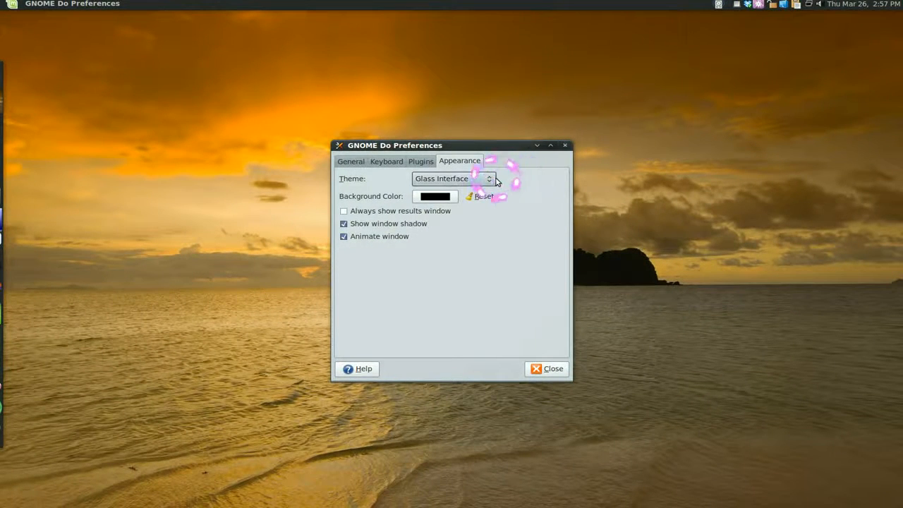
left_click(453, 179)
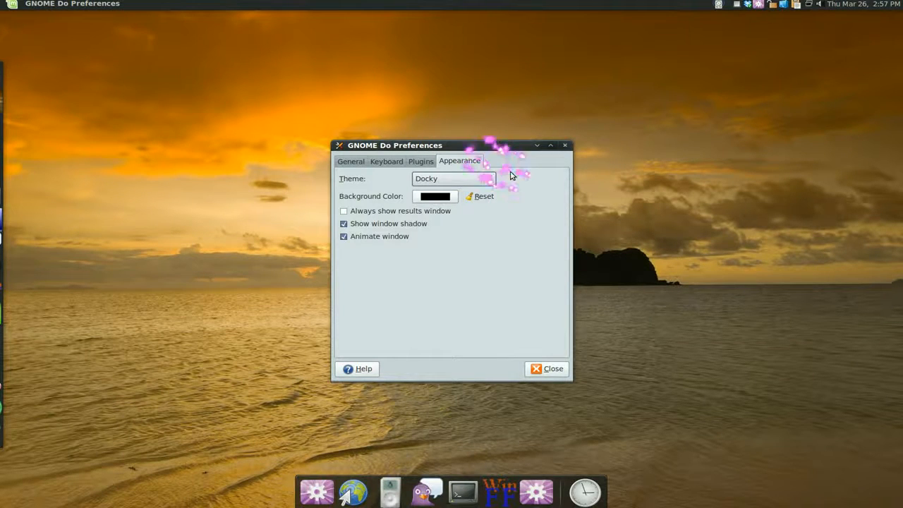
left_click(547, 369)
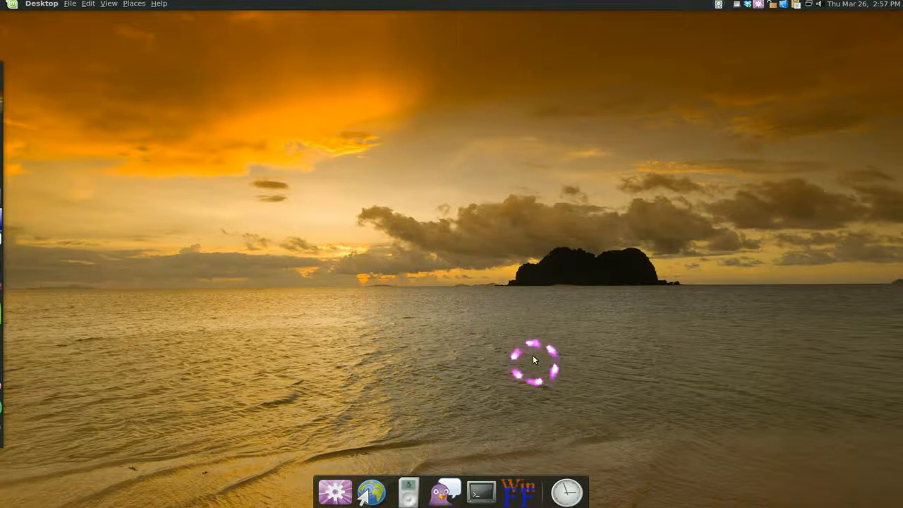
mouse_move(469, 459)
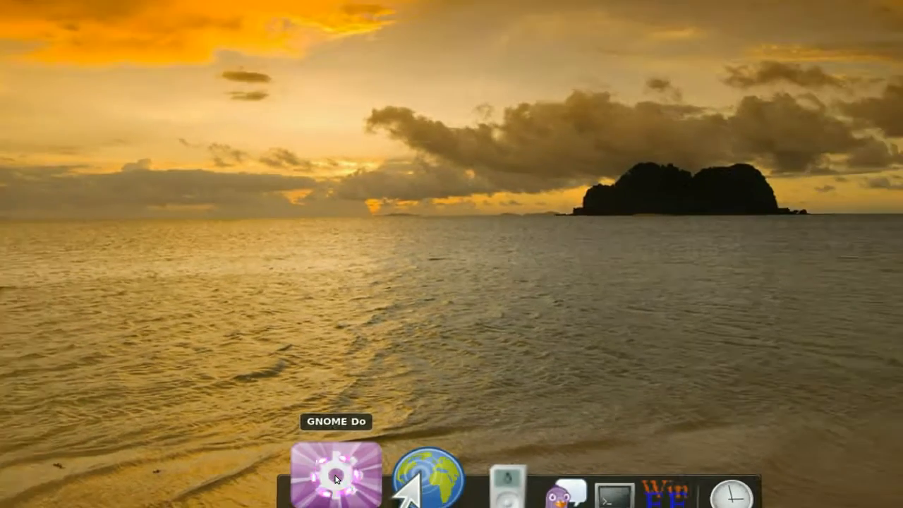
right_click(337, 472)
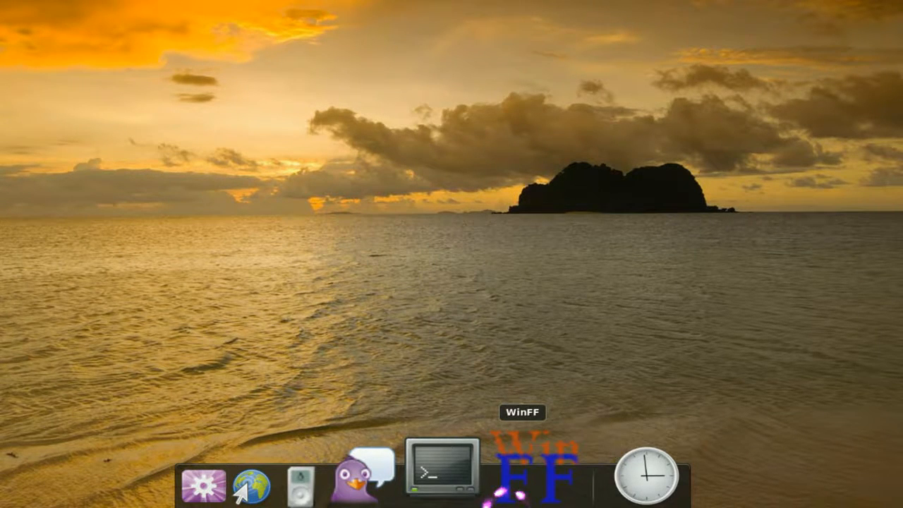
mouse_move(443, 473)
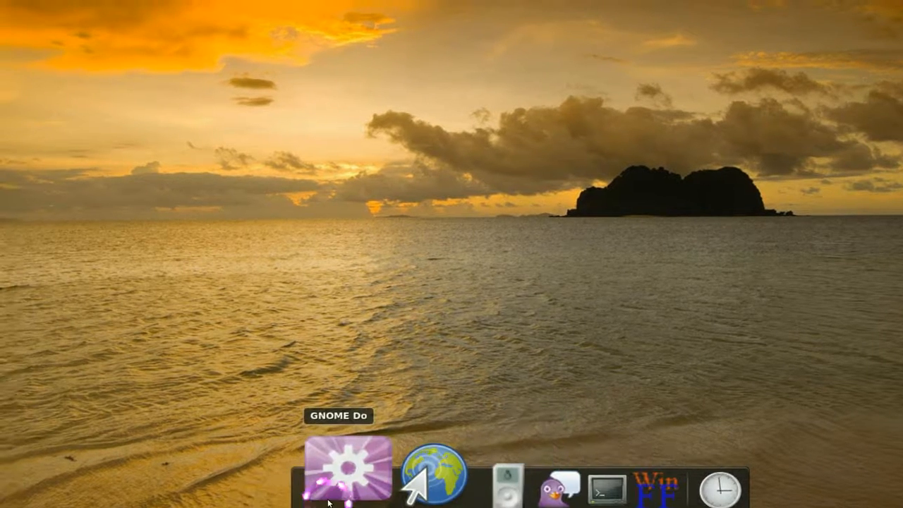
- Launch WinFF by searching 'winff' from the dock icon, then close it
left_click(339, 474)
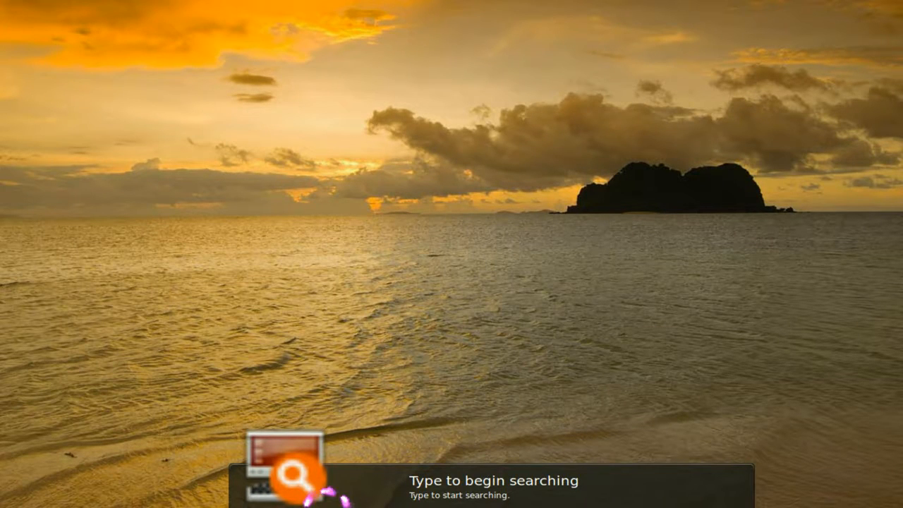
type("winff")
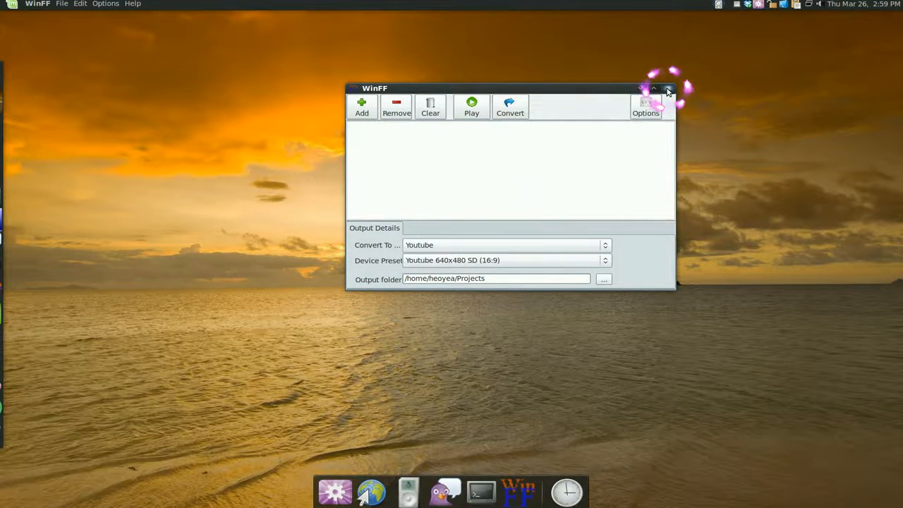
left_click(668, 88)
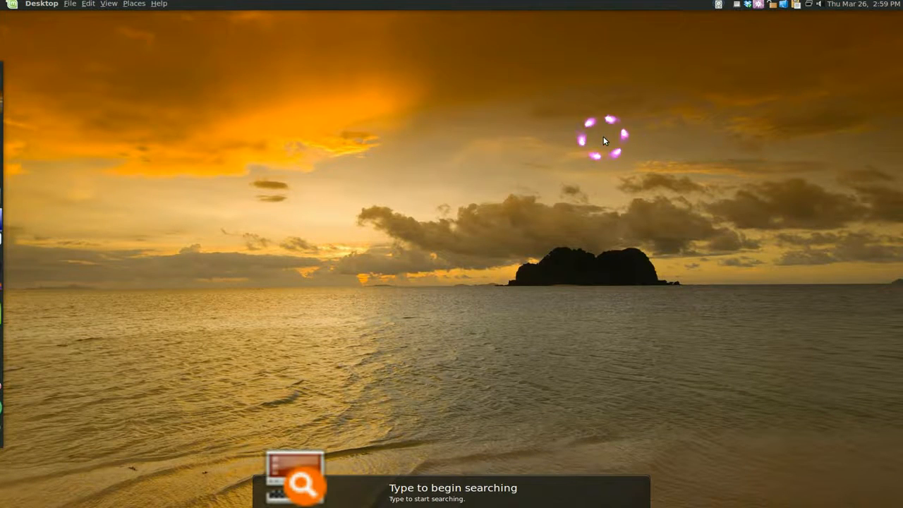
mouse_move(584, 168)
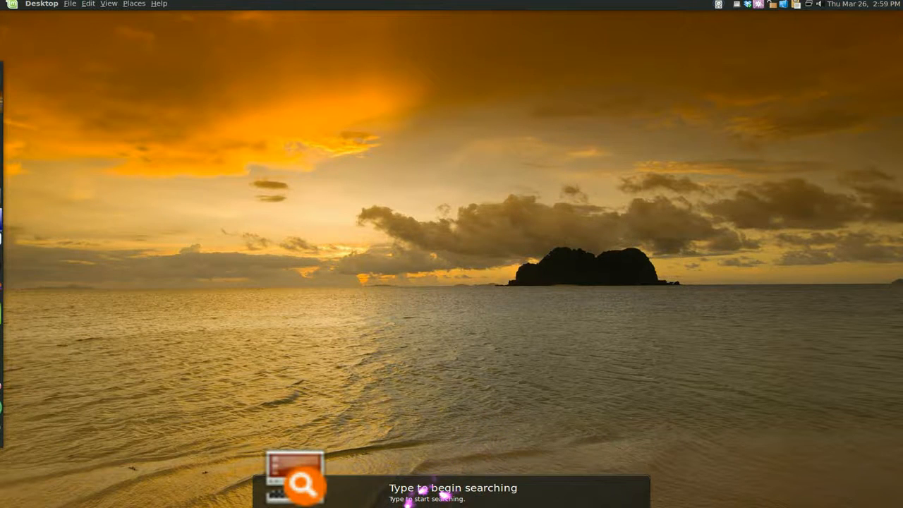
- Click outside the search bar to leave only the Docky dock
left_click(466, 372)
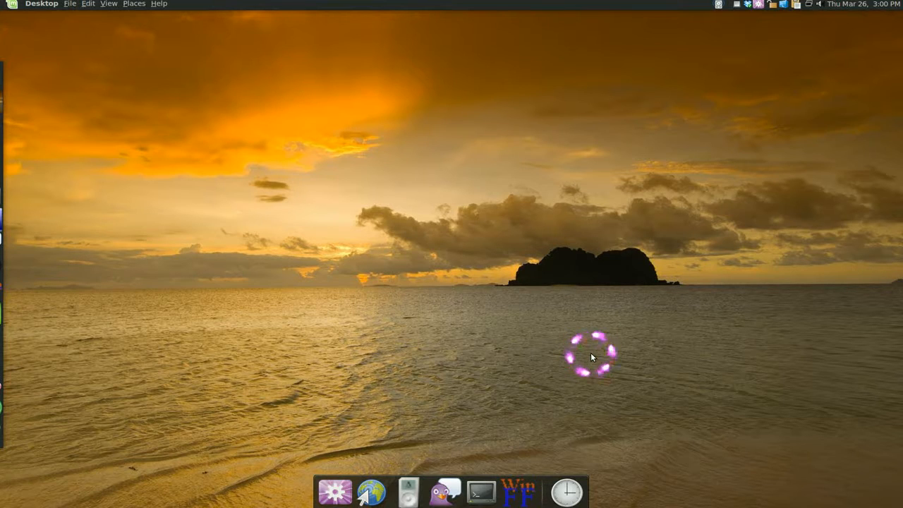
mouse_move(624, 425)
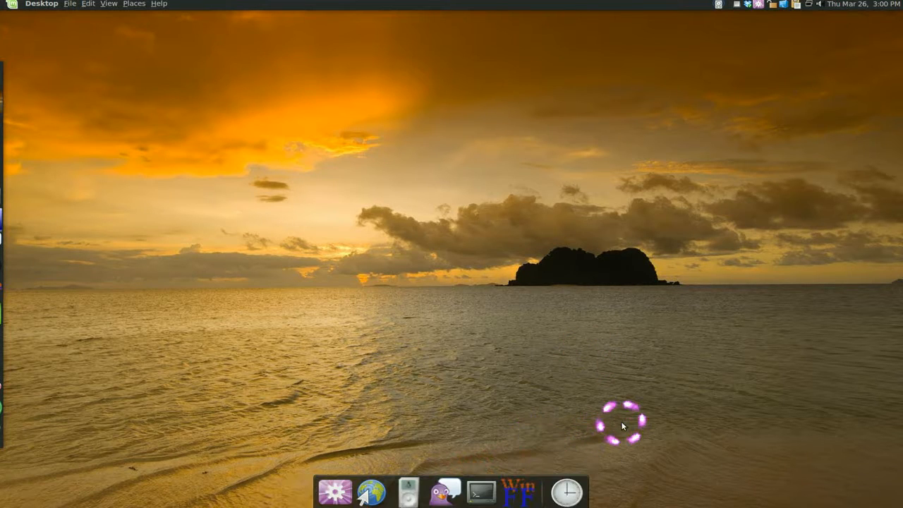